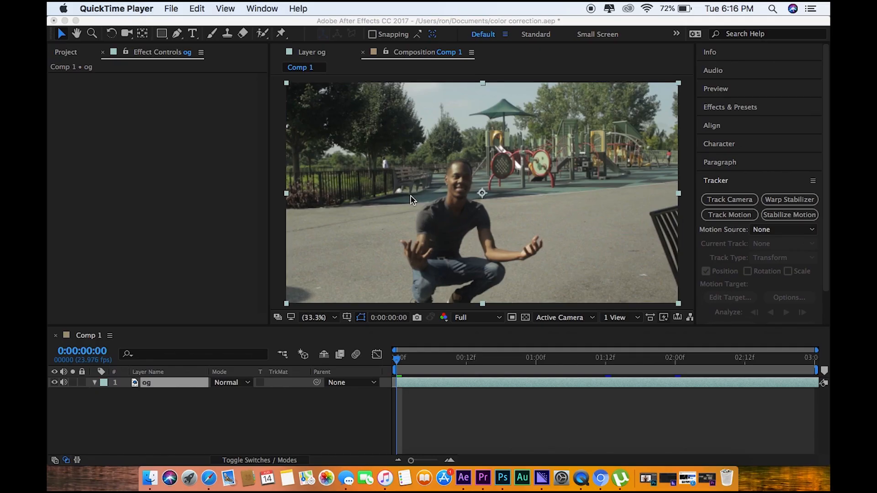
mouse_move(303, 153)
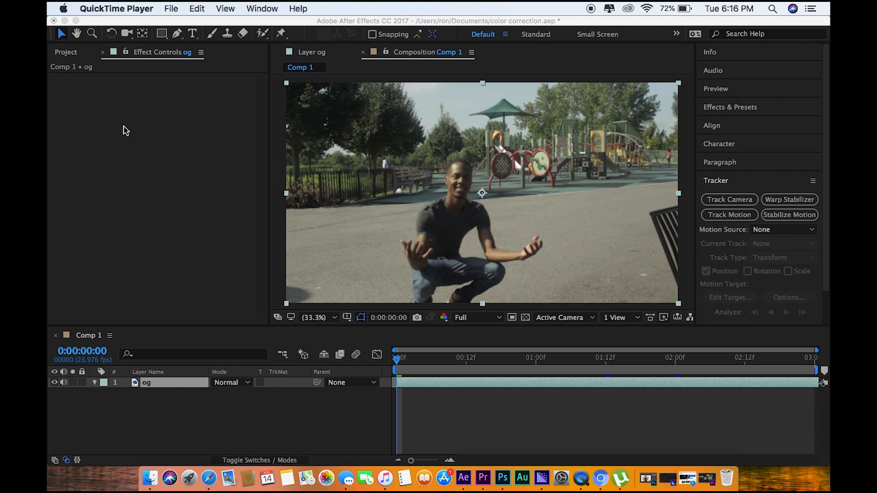
mouse_move(403, 373)
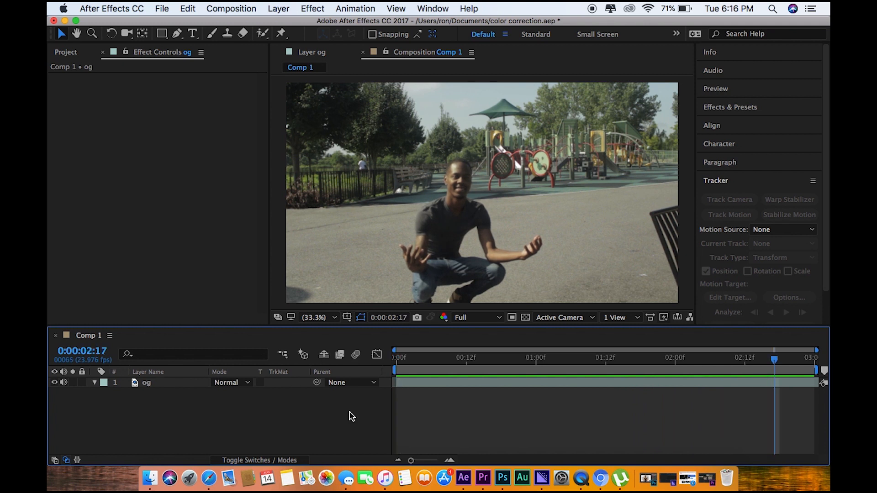
mouse_move(265, 284)
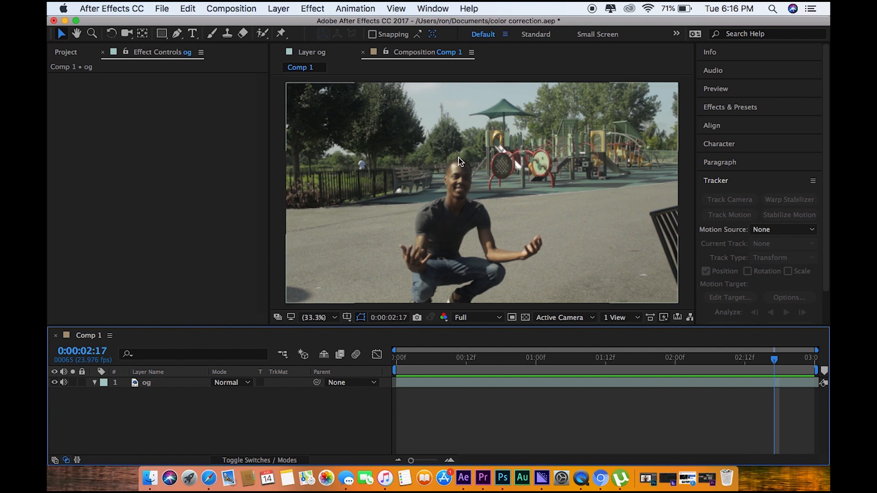
mouse_move(470, 159)
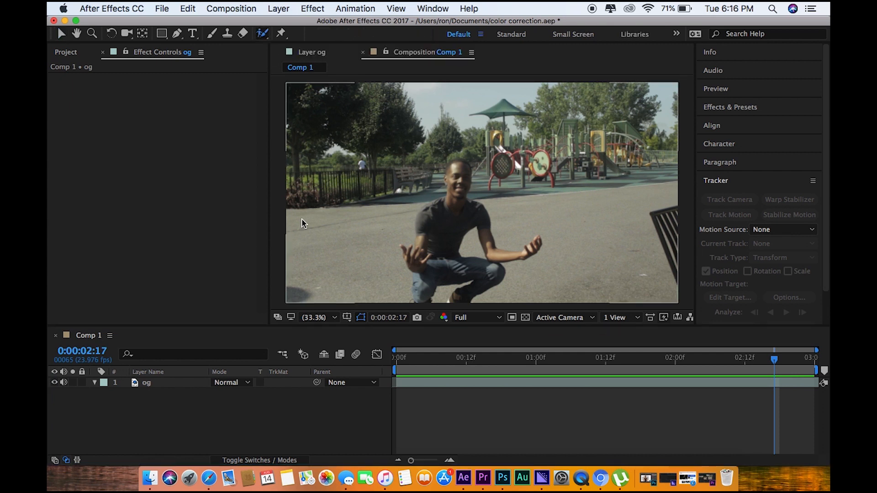
Paint Roto Brush strokes on layer og covering the man's whole head and the area above it.
left_click(147, 383)
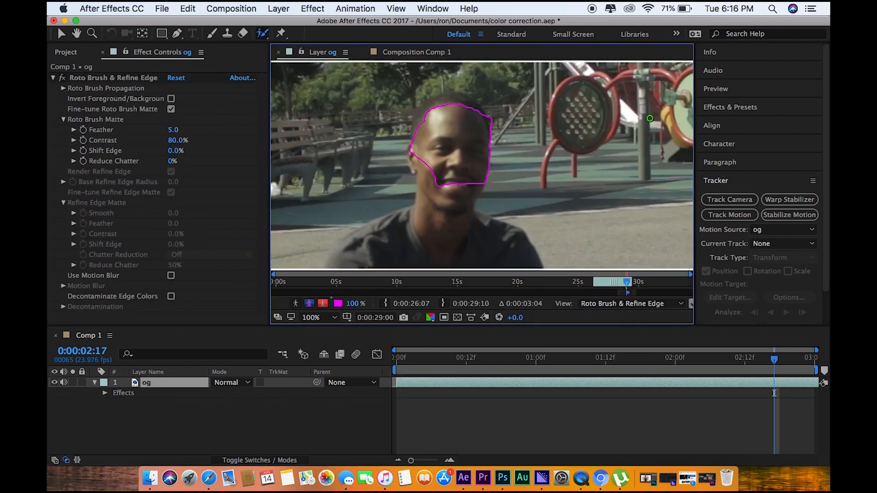
left_click(716, 89)
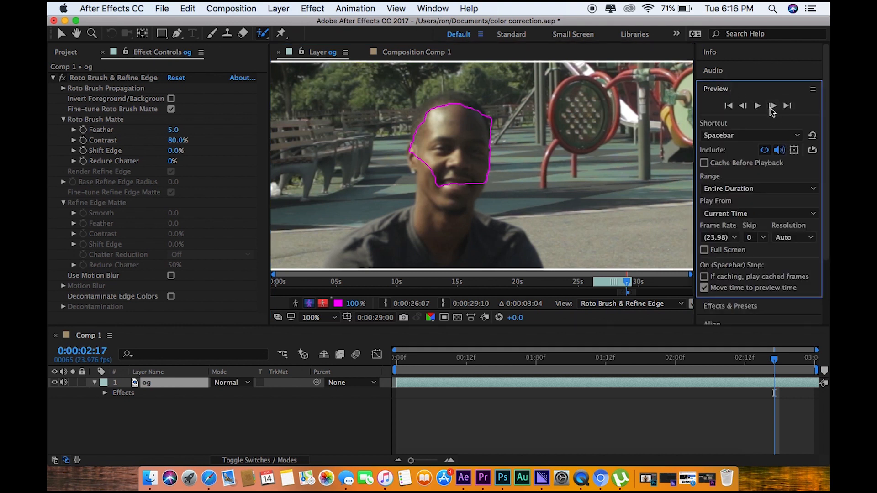
left_click_drag(425, 146, 445, 103)
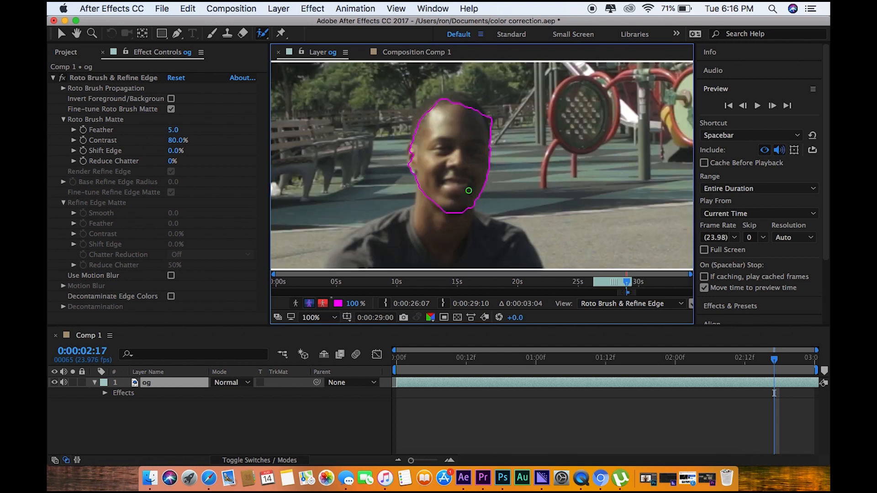
left_click_drag(469, 190, 448, 106)
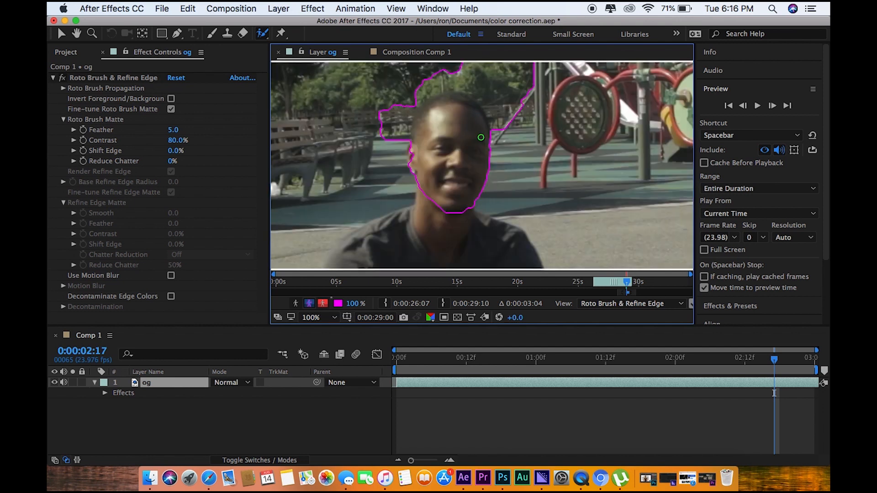
left_click(318, 317)
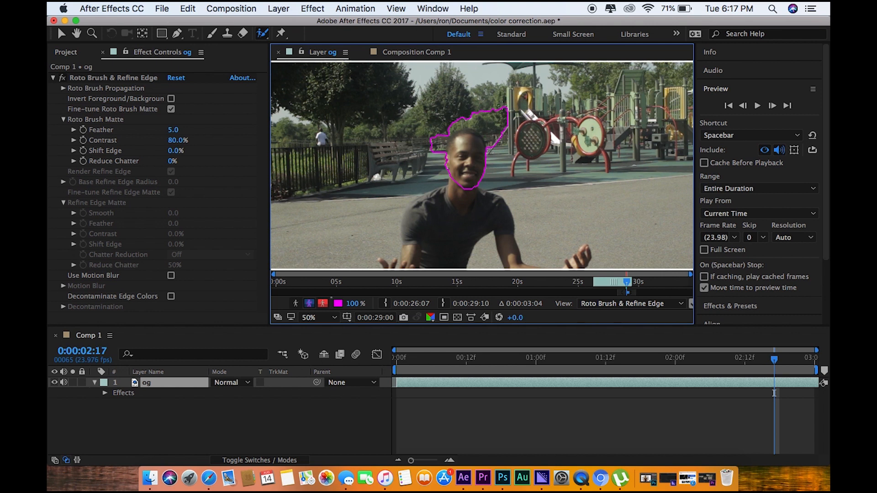
mouse_move(475, 207)
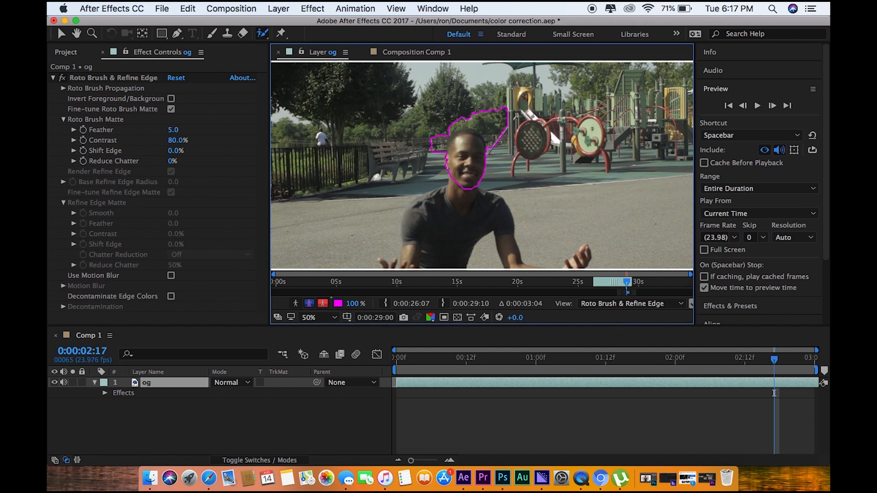
left_click(415, 52)
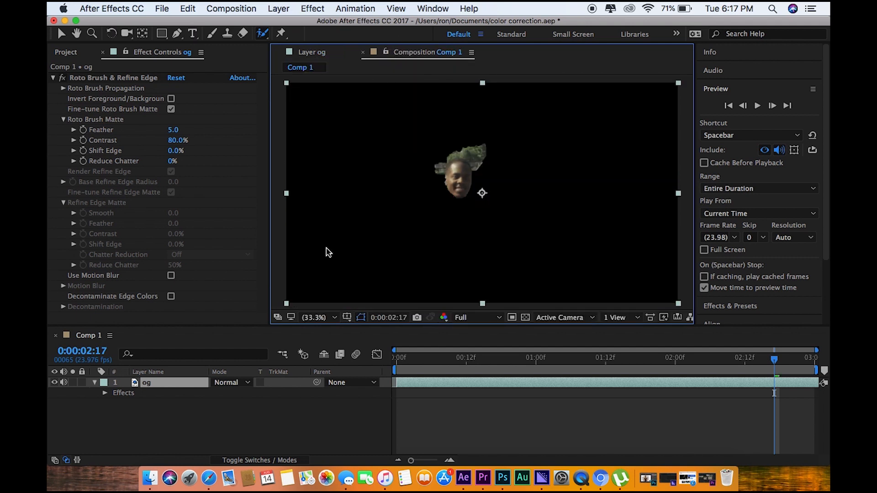
Remove the Roto Brush & Refine Edge effect from the og layer.
double_click(146, 383)
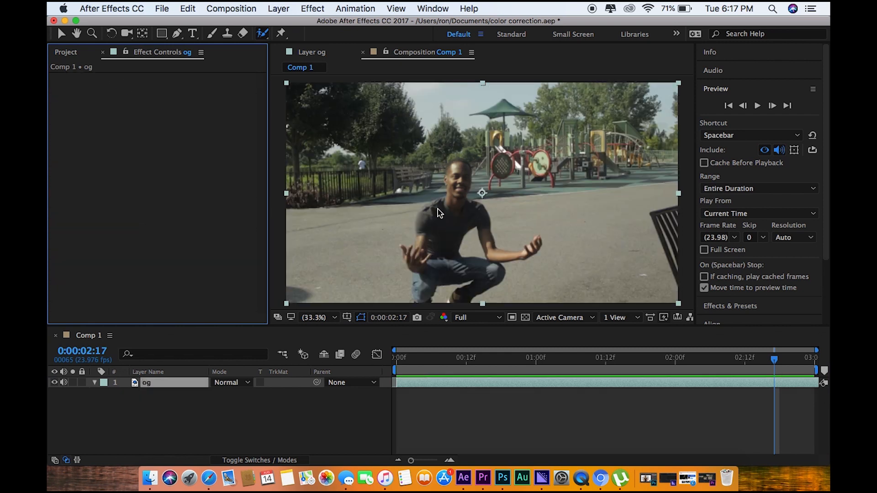
mouse_move(440, 211)
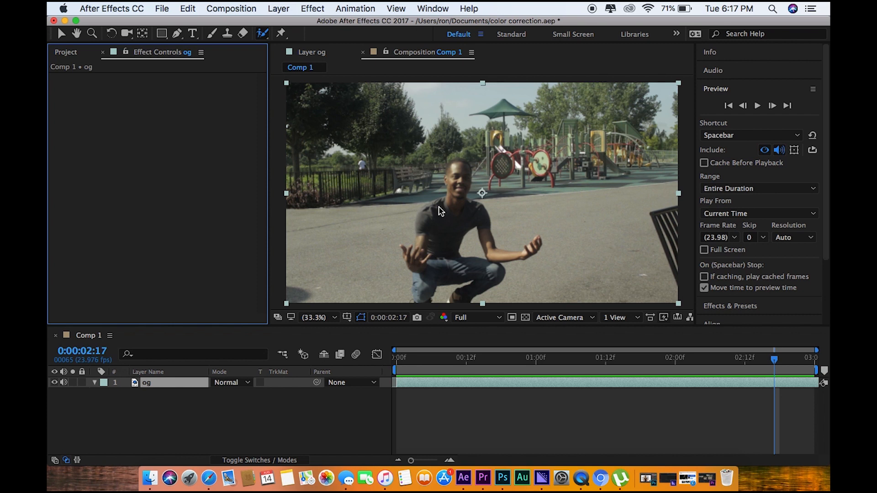
mouse_move(447, 298)
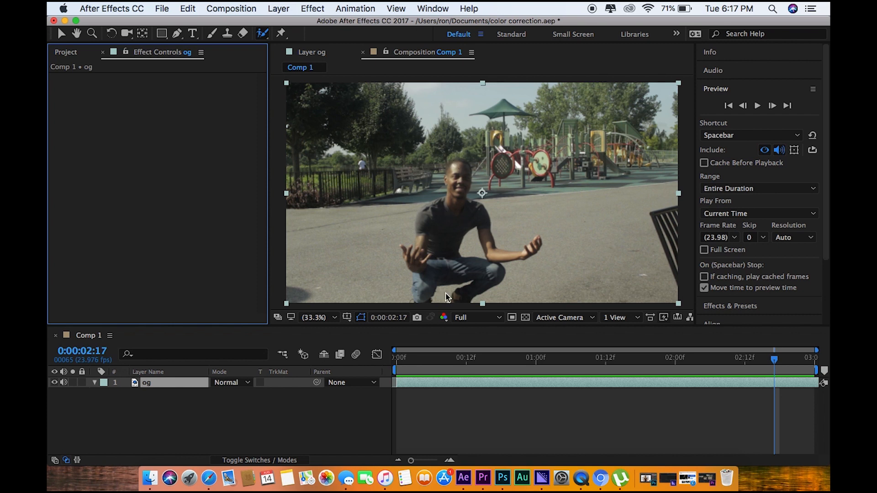
Draw Mask 1 around the man's head with the Pen tool and duplicate the layer as og 2.
left_click(176, 33)
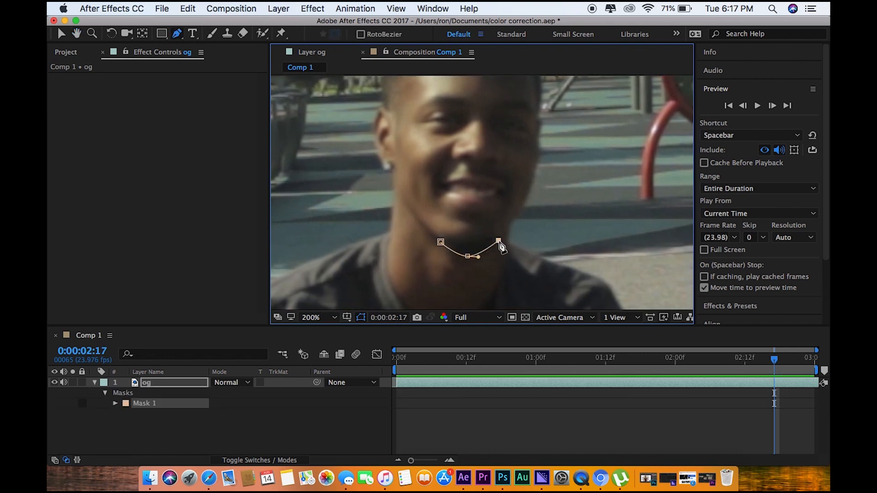
left_click_drag(500, 245, 530, 192)
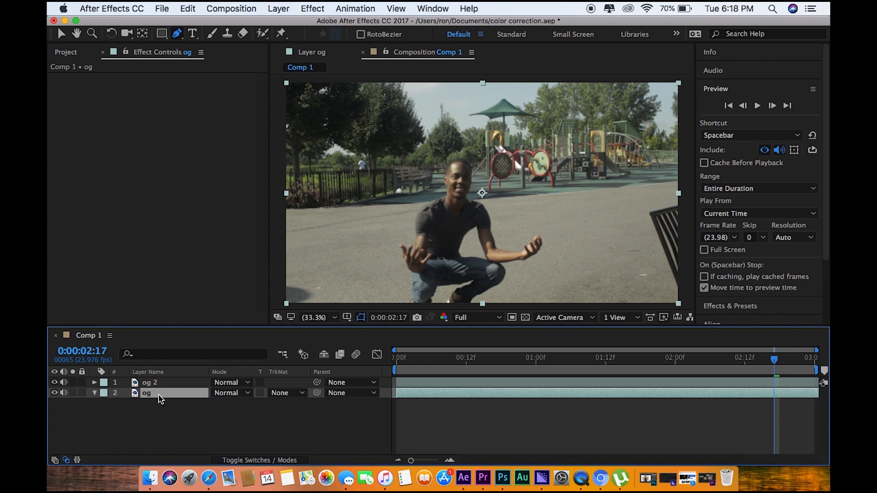
Select the og layer, collapse the Preview panel and expand the Tracker panel.
left_click(148, 383)
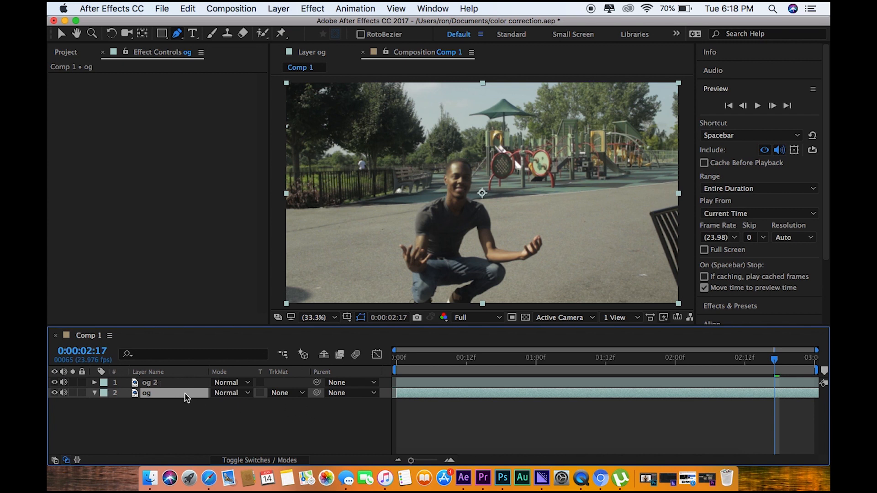
left_click(716, 88)
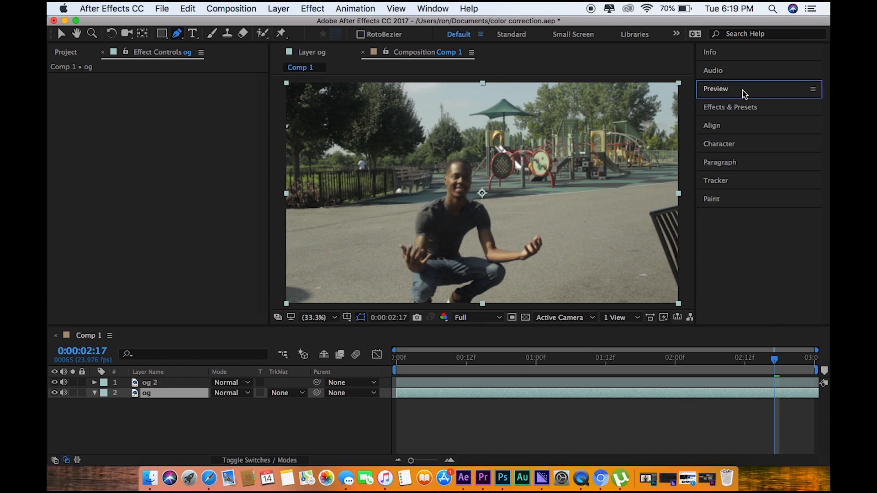
left_click(716, 180)
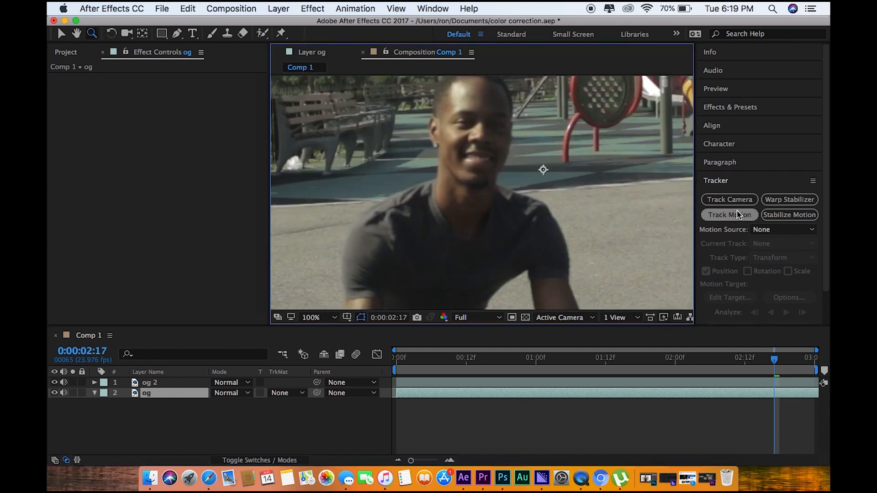
Track motion on og from the first frame, analyzing the face point forward through the clip.
left_click(730, 215)
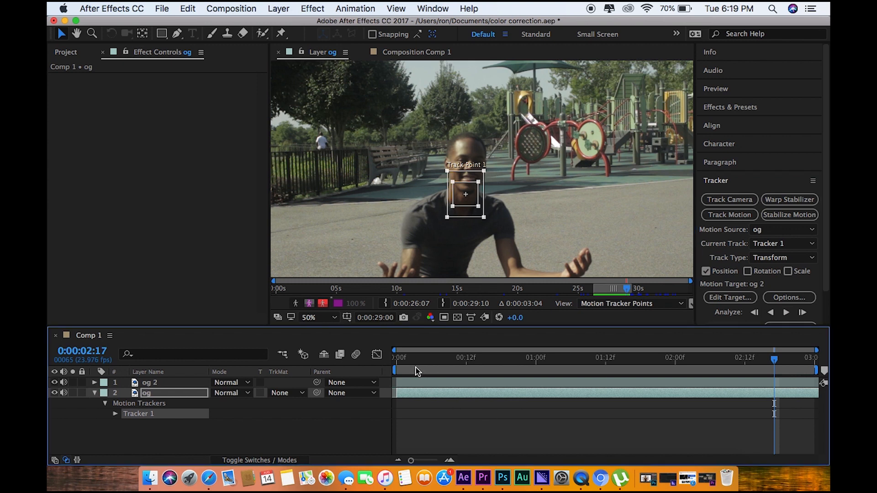
left_click_drag(774, 370, 395, 369)
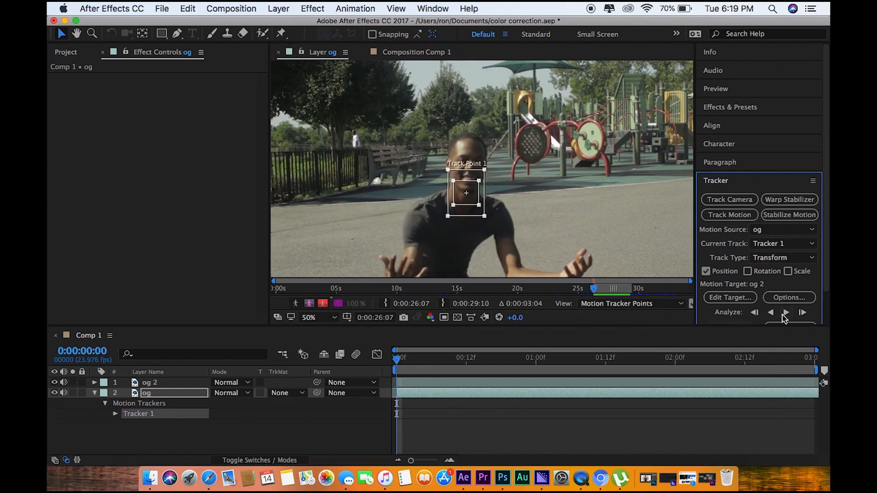
left_click(786, 312)
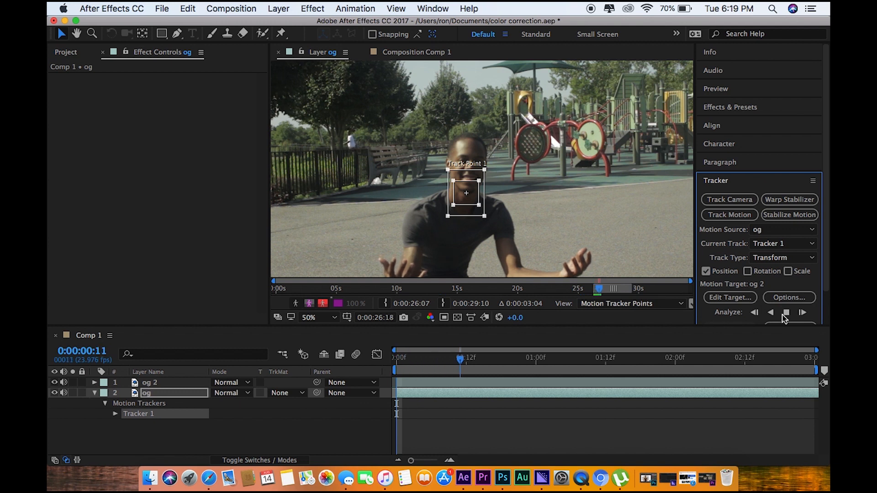
left_click(802, 313)
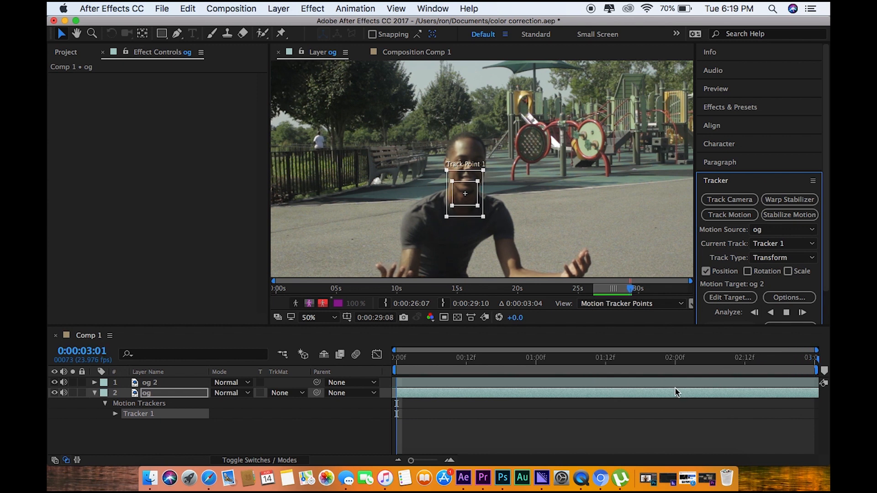
left_click(801, 313)
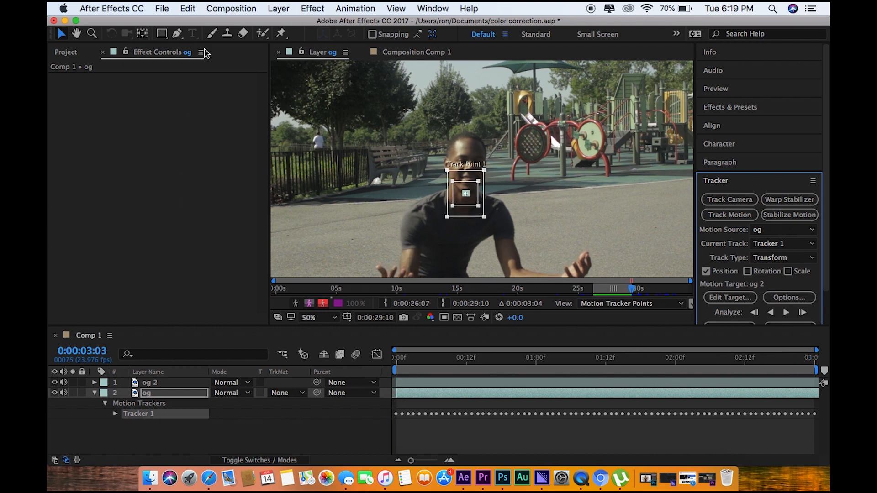
left_click(278, 8)
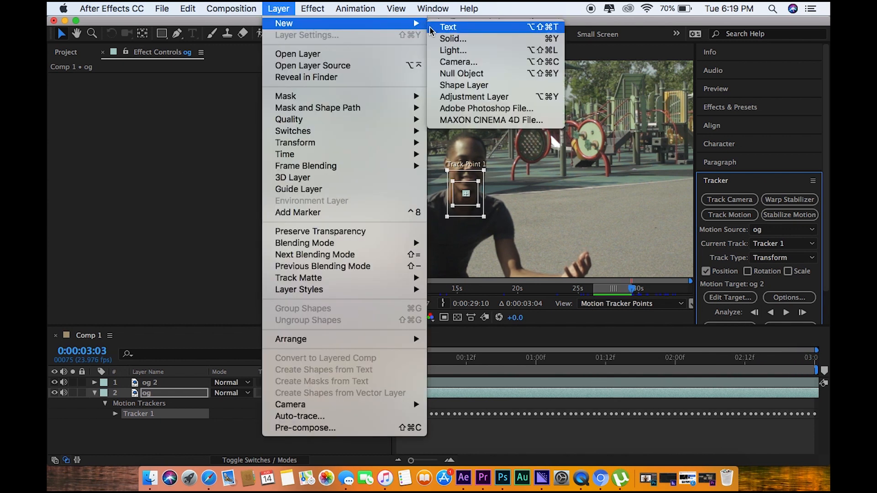
Create Null 4, make it the motion target and apply the tracking data in X and Y.
left_click(462, 73)
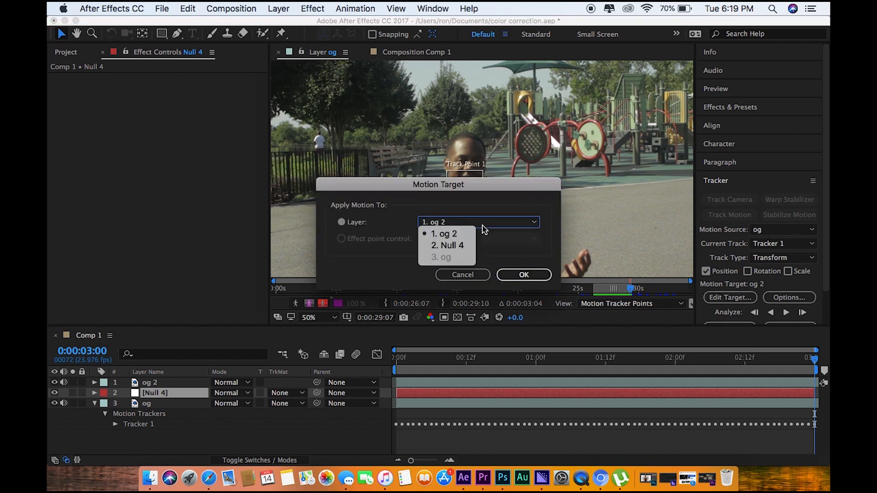
left_click(448, 245)
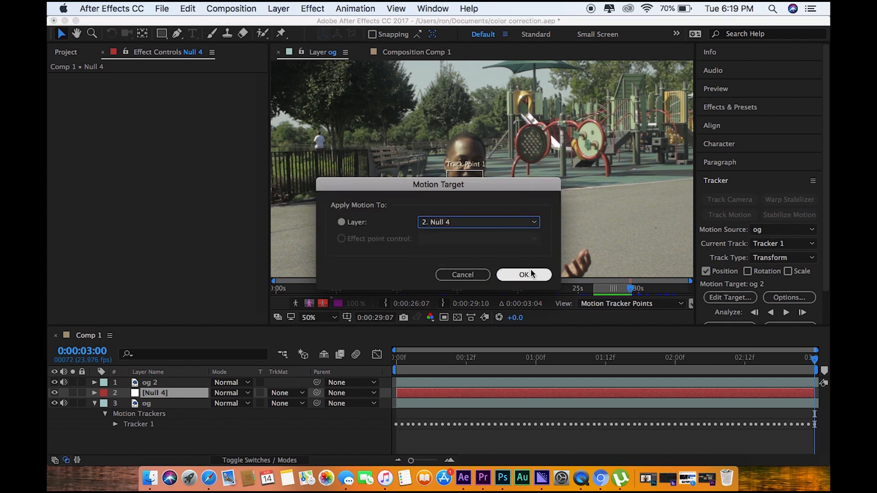
left_click(524, 275)
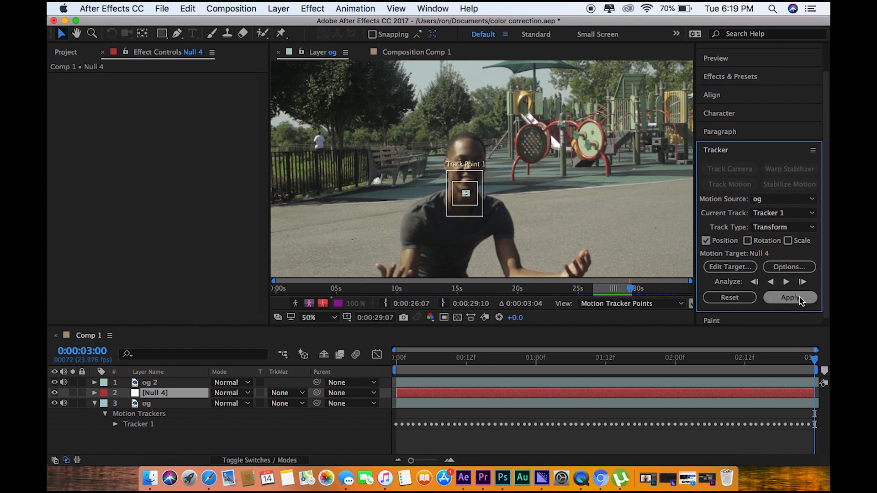
left_click(789, 297)
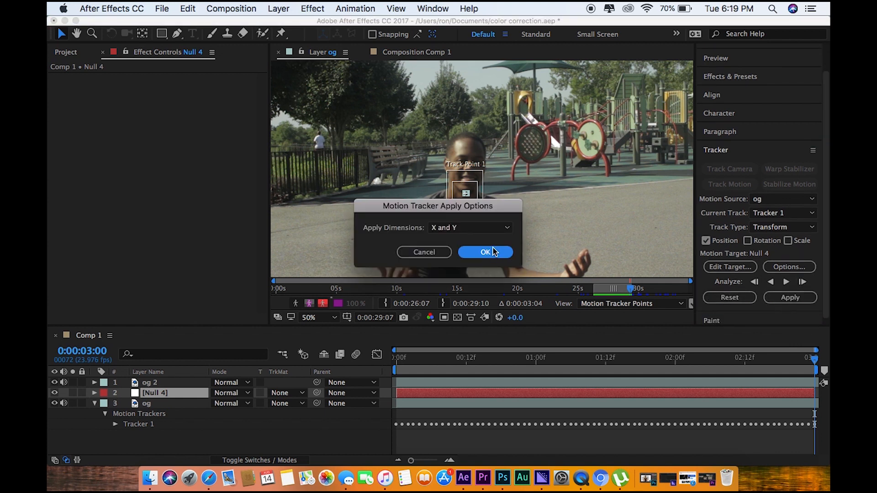
left_click(485, 252)
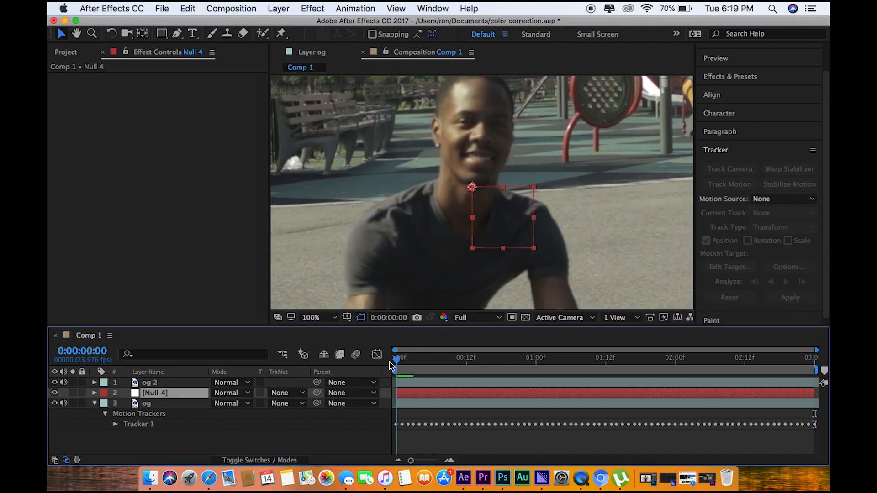
Rename the og 2 layer to 'big head effect'.
left_click(149, 382)
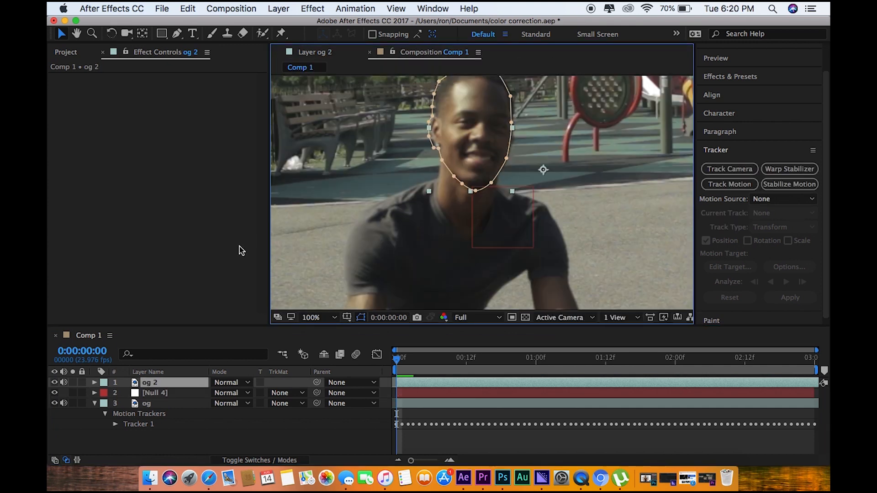
left_click(278, 9)
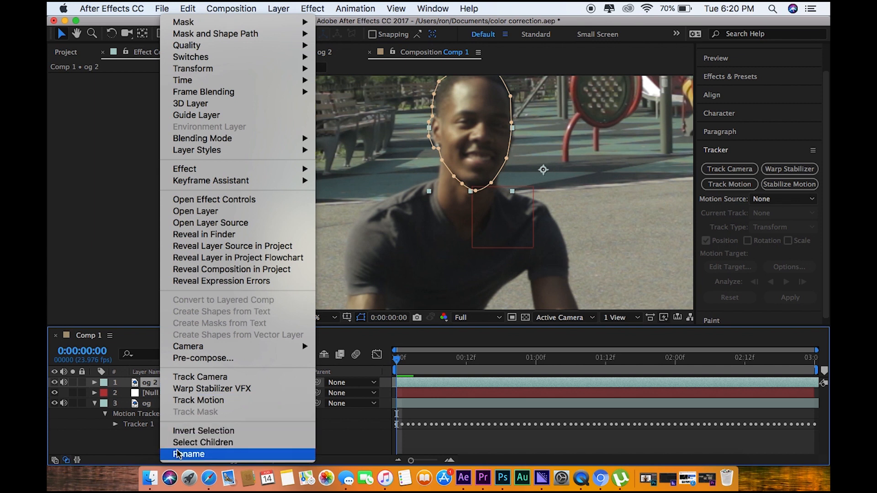
left_click(190, 454)
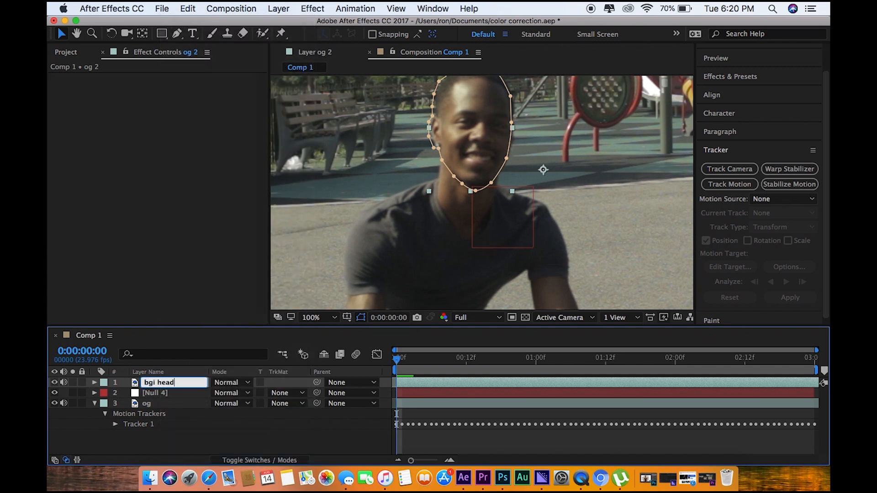
type("effect")
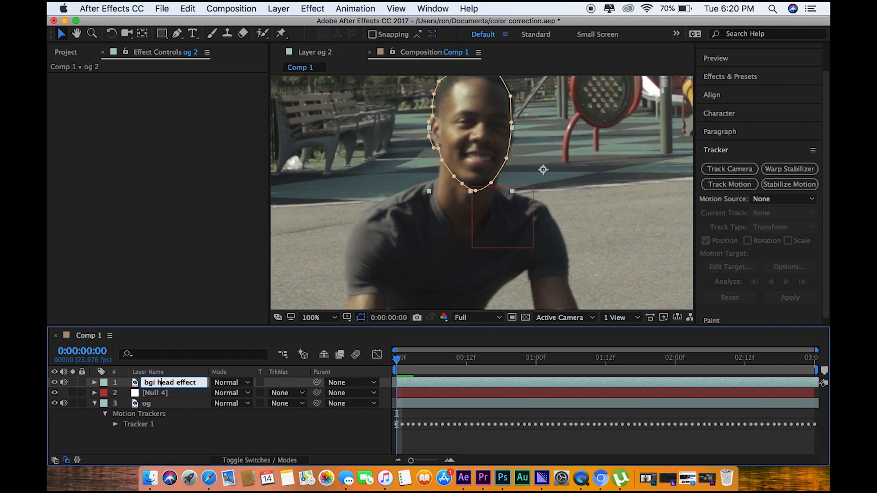
type("big head effect")
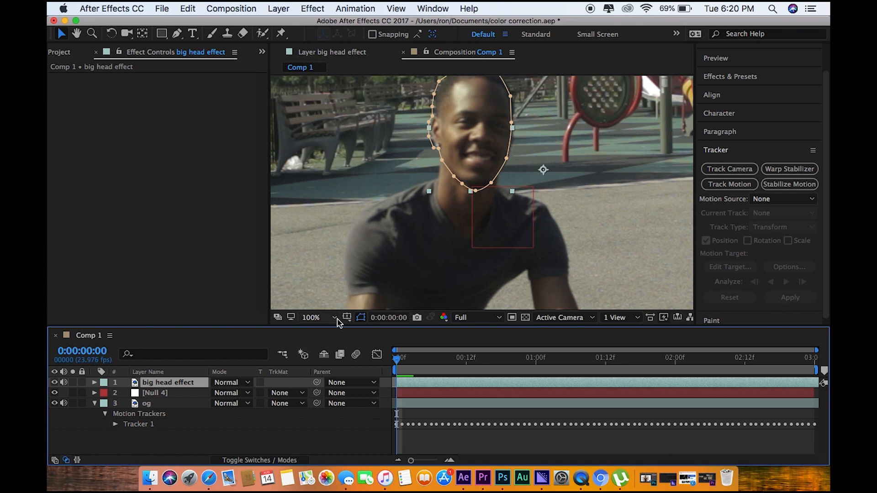
left_click(332, 317)
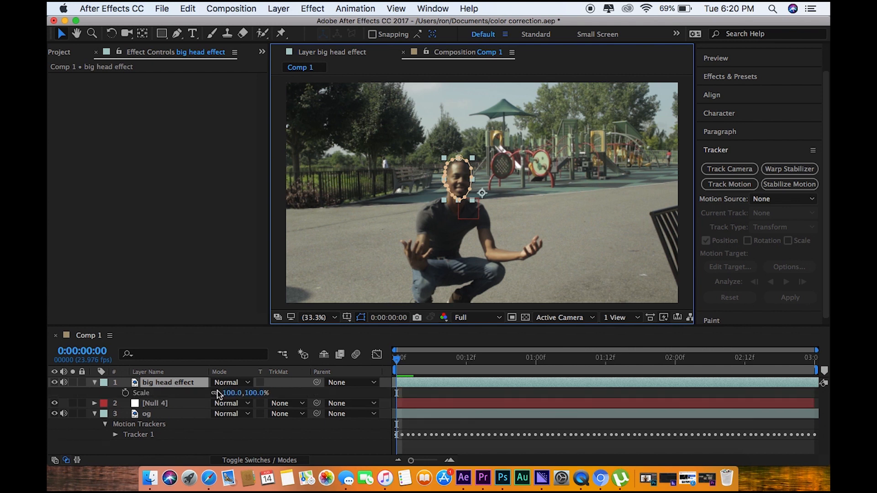
Scale the big head effect layer to 160% and parent it to Null 4.
left_click_drag(243, 393, 243, 390)
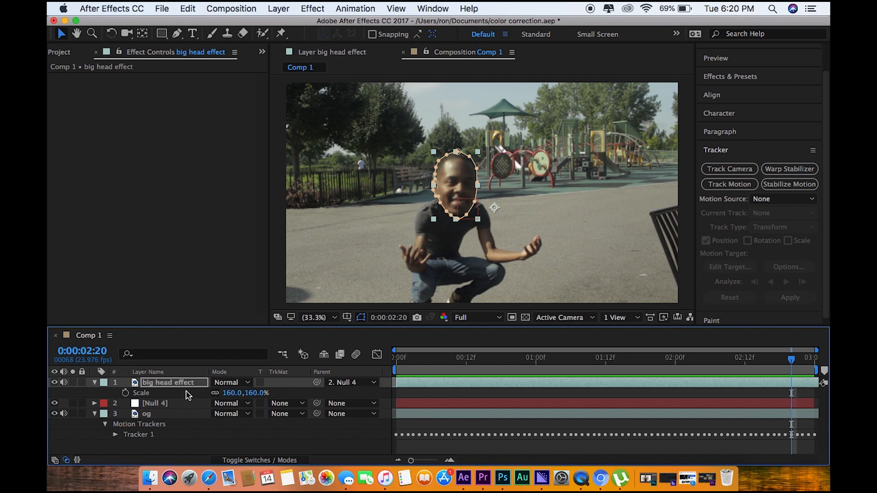
Set Mask 1's Mask Feather on the big head effect layer to 10 pixels.
left_click(94, 392)
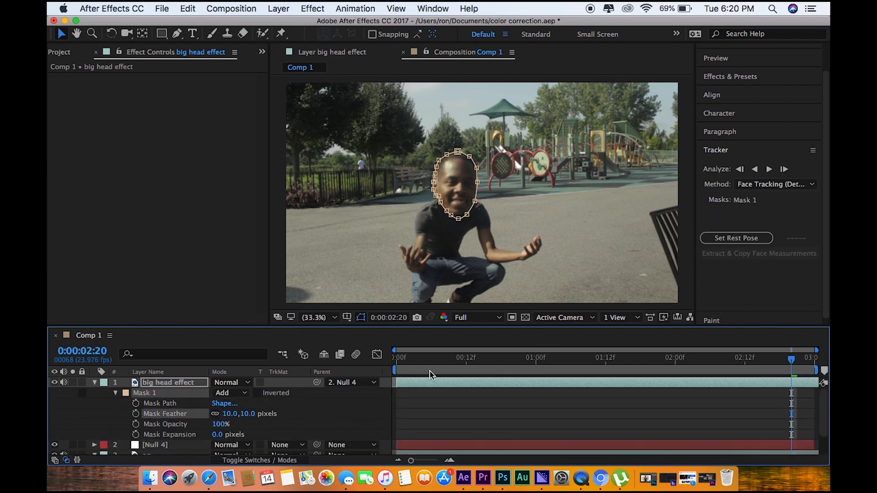
left_click(402, 370)
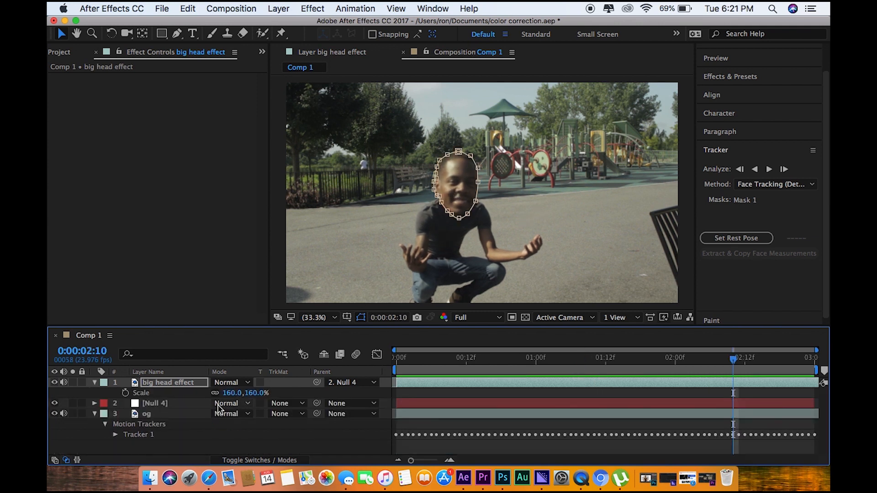
Raise the big head effect layer's scale to 165% and preview the result.
double_click(230, 393)
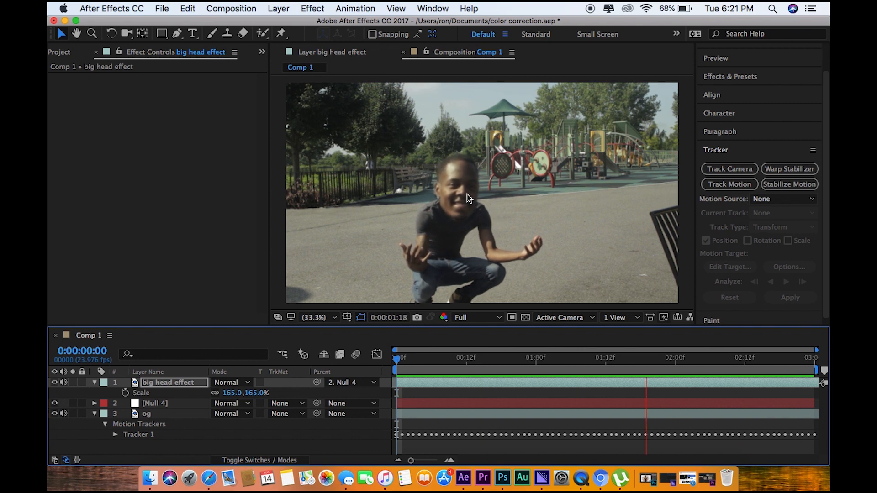
left_click(456, 187)
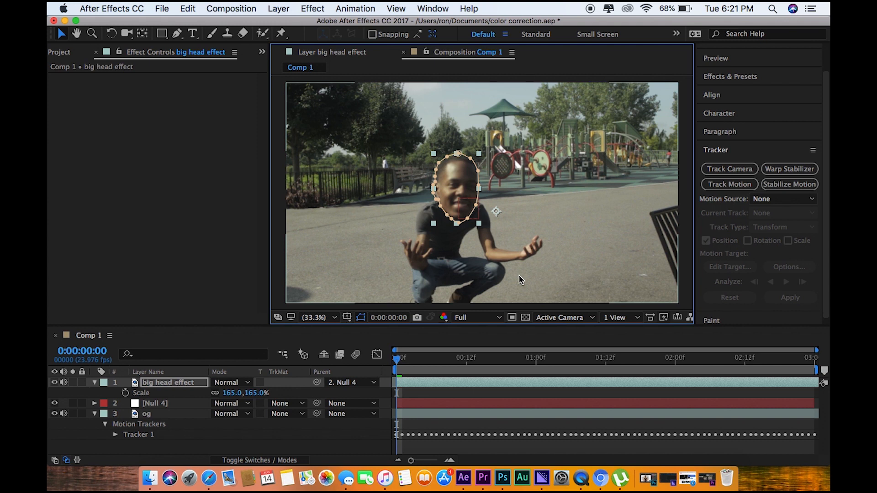
mouse_move(347, 95)
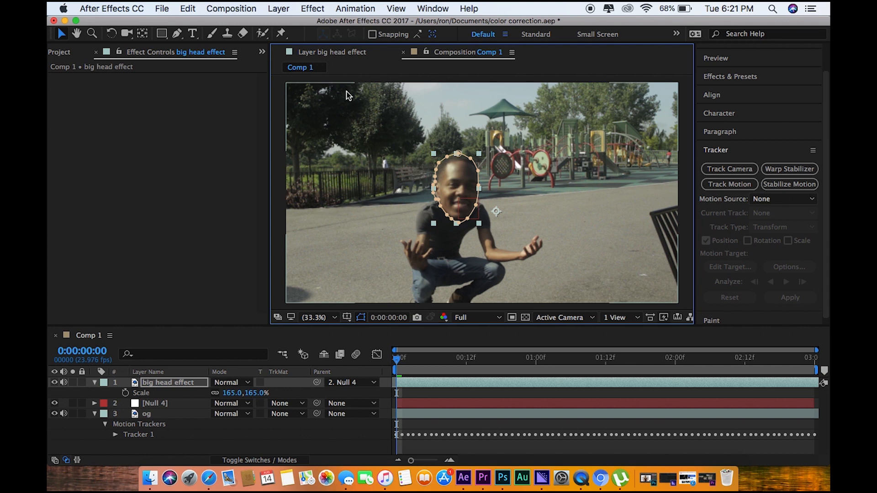
mouse_move(460, 255)
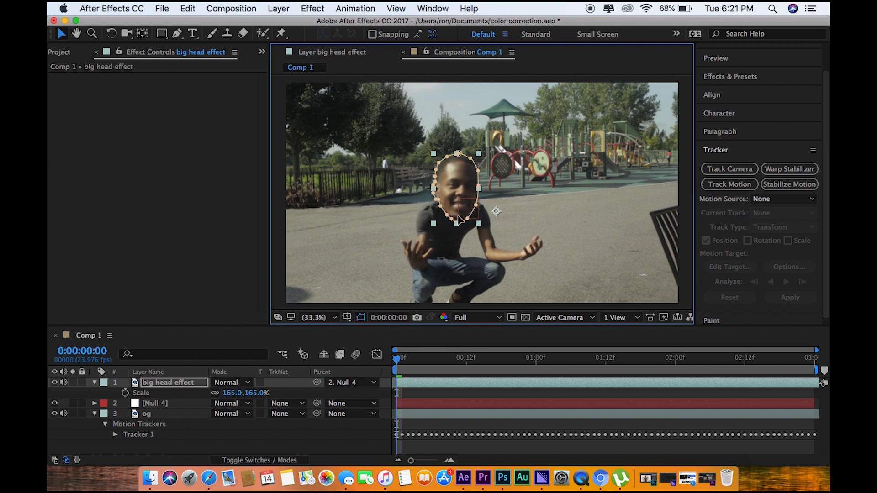
mouse_move(493, 285)
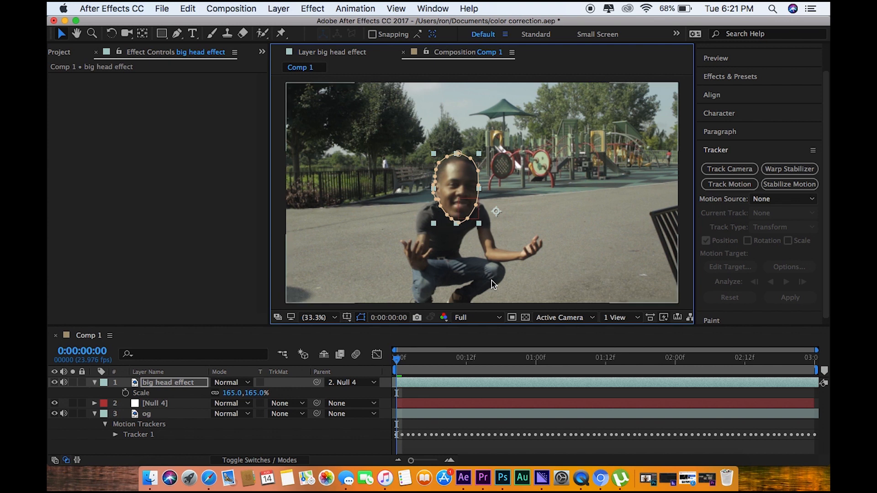